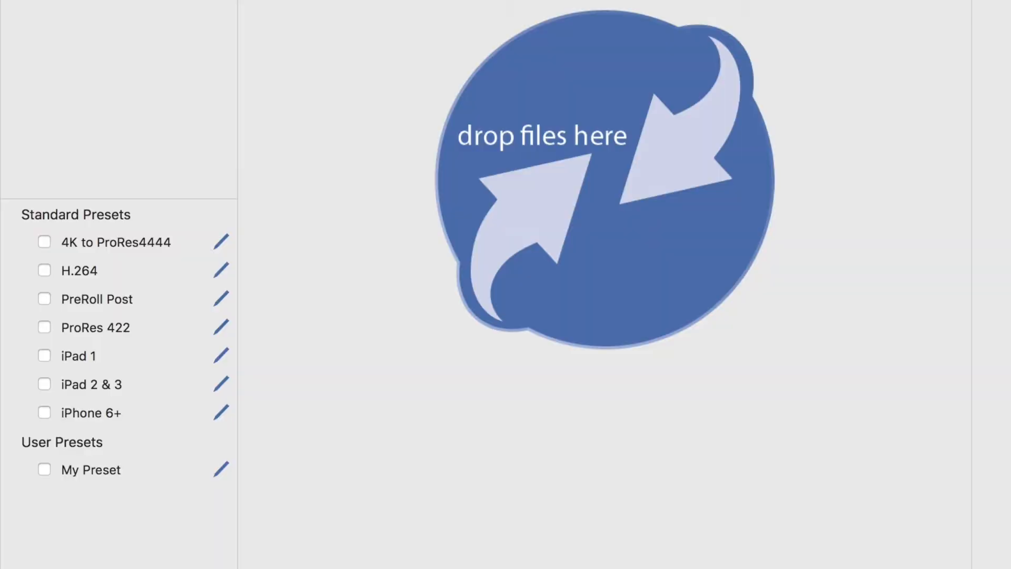
Add the Desktop's ShotPut Pro Offload folder as a watch folder for My Preset
{"action": "left_click", "coordinate": [91, 470]}
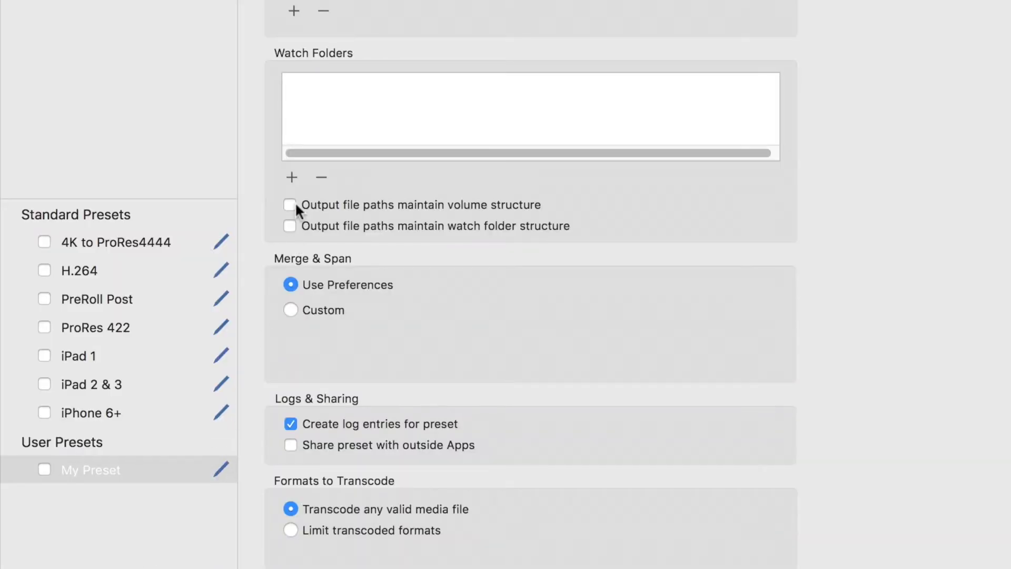
{"action": "left_click", "coordinate": [291, 177]}
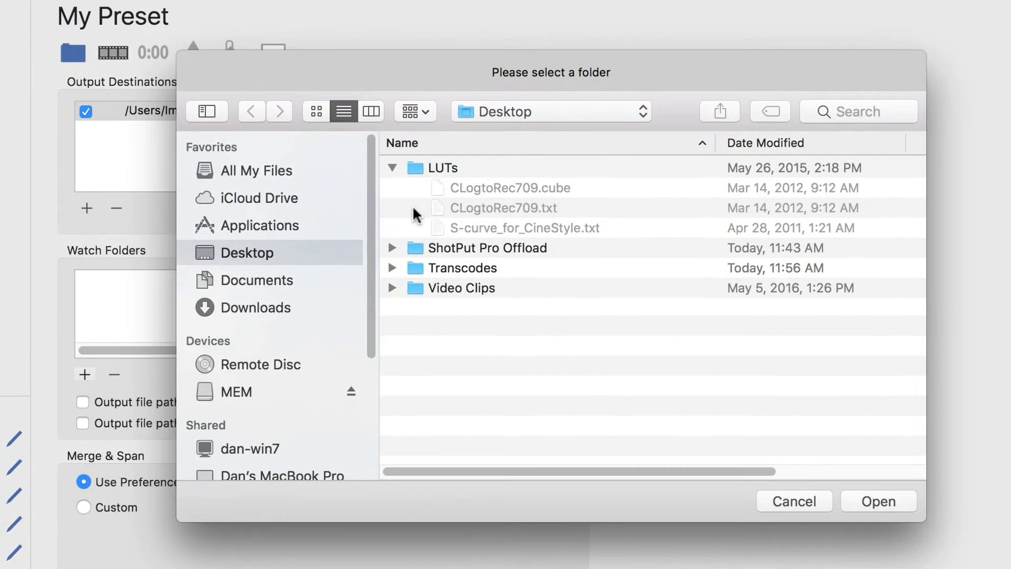
{"action": "left_click", "coordinate": [488, 247]}
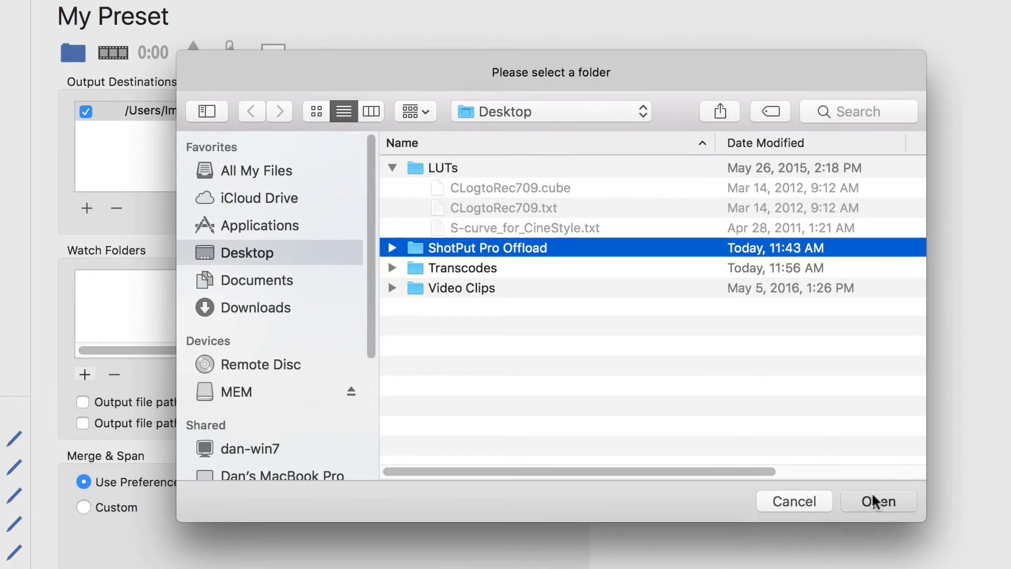
{"action": "left_click", "coordinate": [878, 501]}
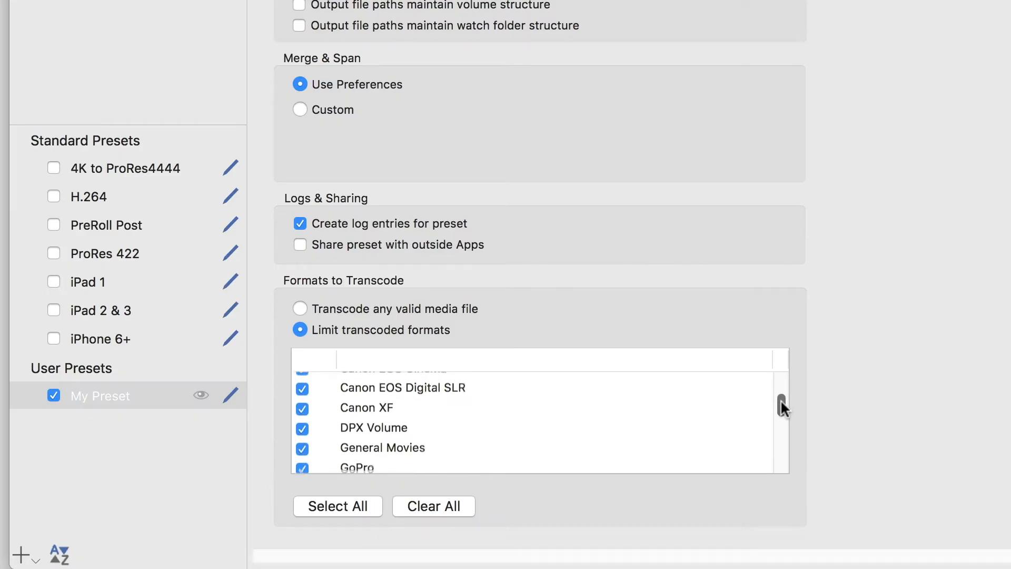
{"action": "scroll", "scroll_direction": "down", "scroll_amount": 3}
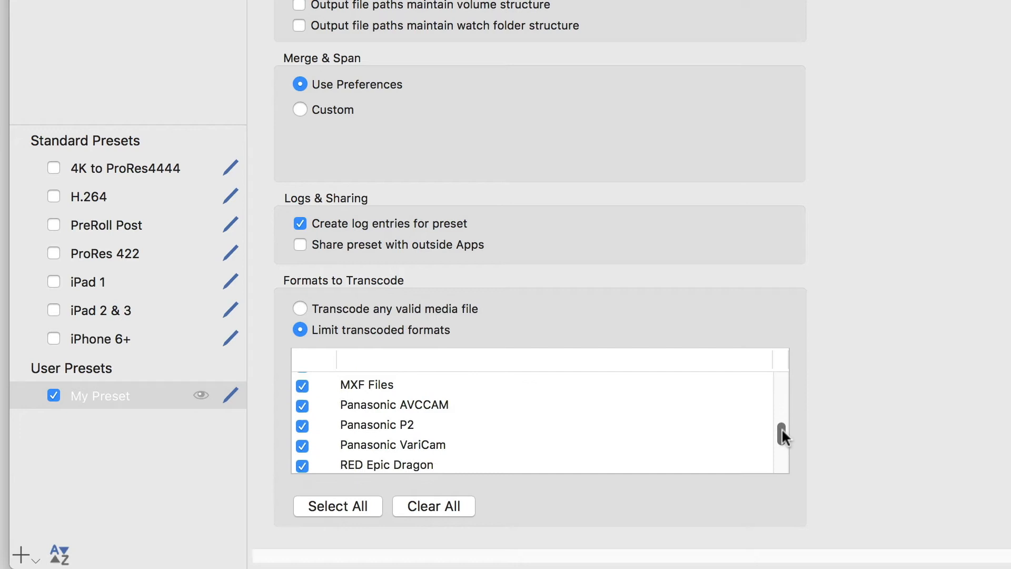
{"action": "scroll", "scroll_direction": "down", "scroll_amount": 3}
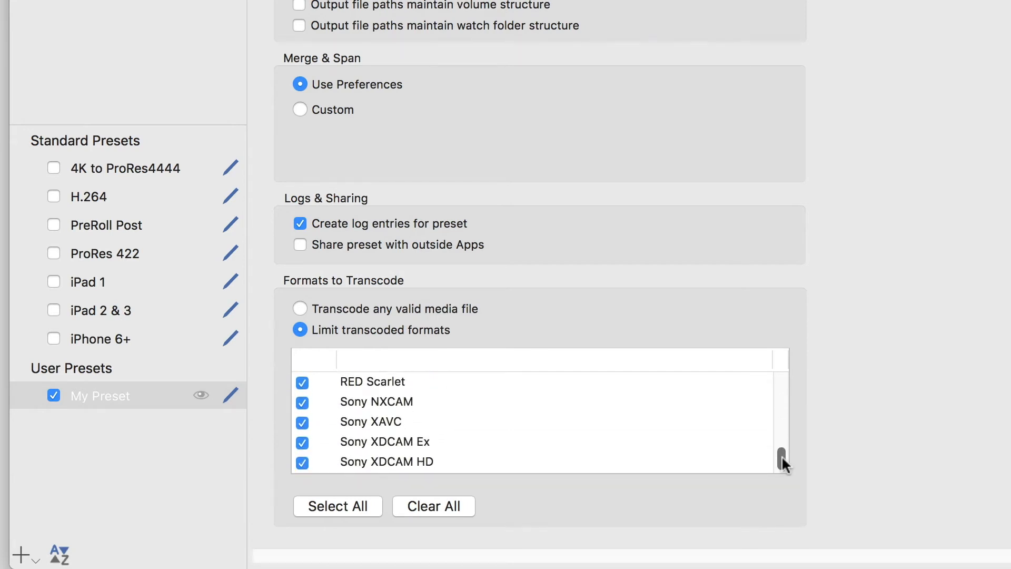
{"action": "scroll", "scroll_direction": "up", "scroll_amount": 3}
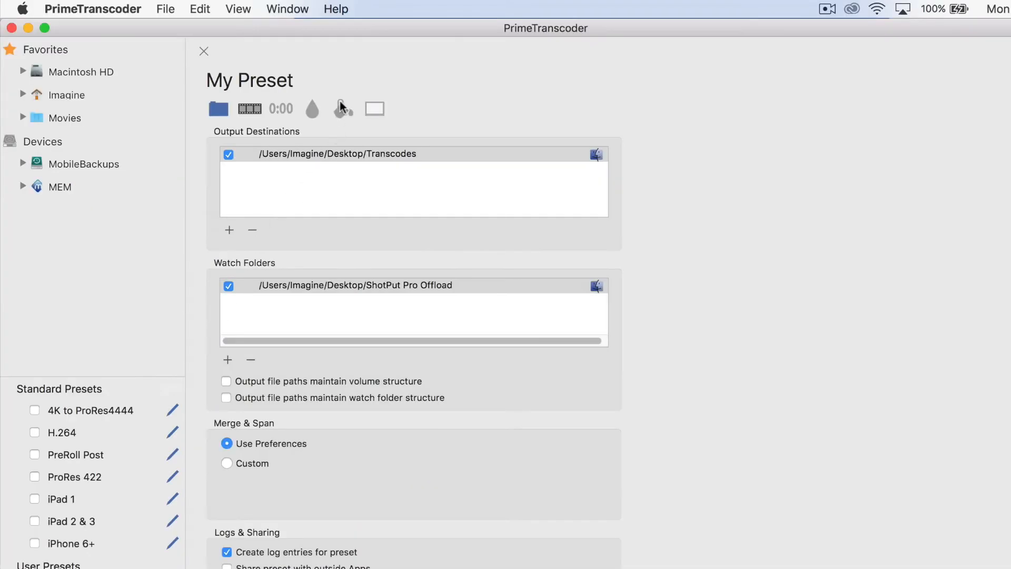
Enable the CLogtoRec709 LUT and a timecode overlay on the video track for My Preset
{"action": "left_click", "coordinate": [343, 108]}
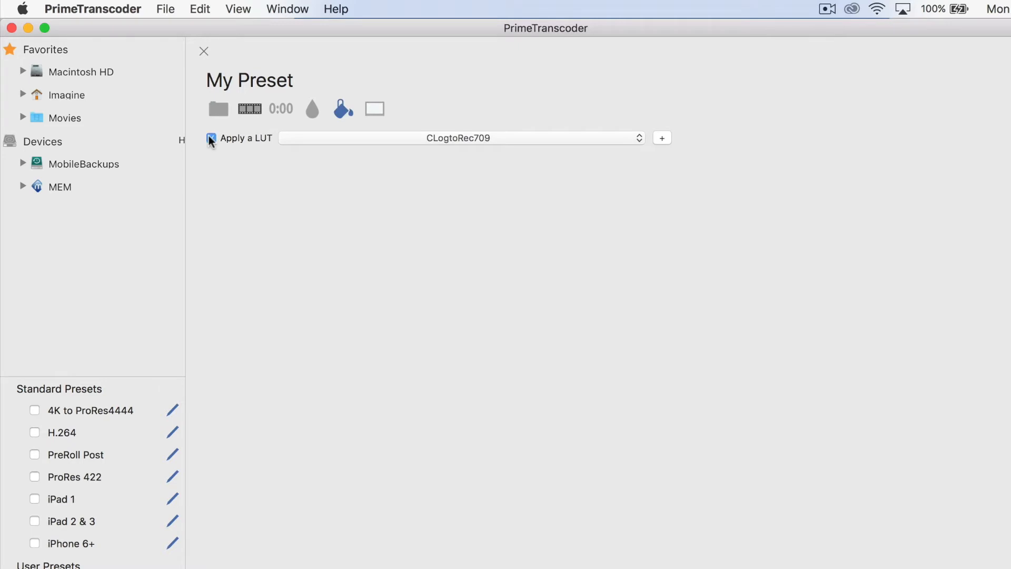
{"action": "left_click", "coordinate": [211, 138]}
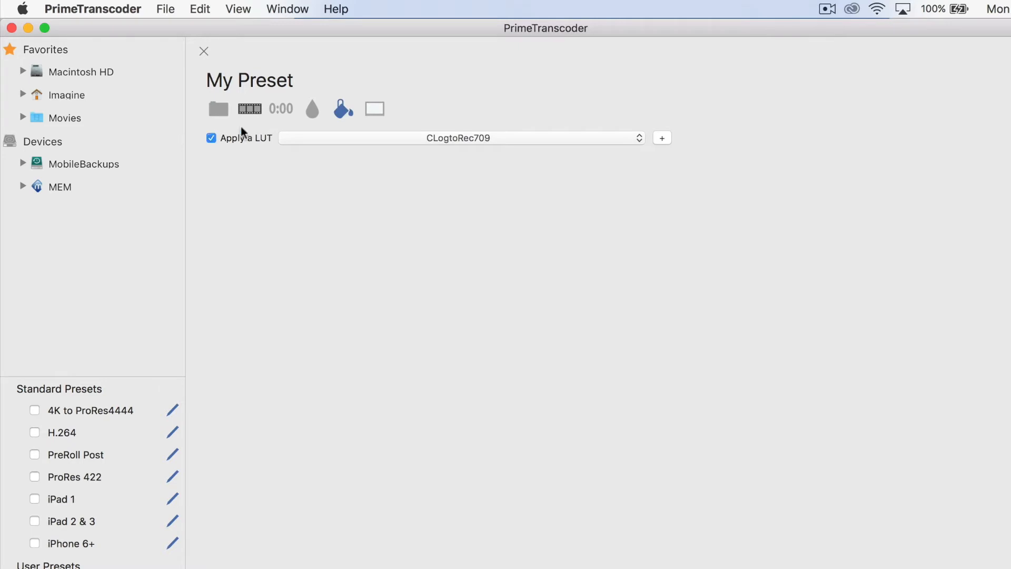
{"action": "left_click", "coordinate": [311, 109]}
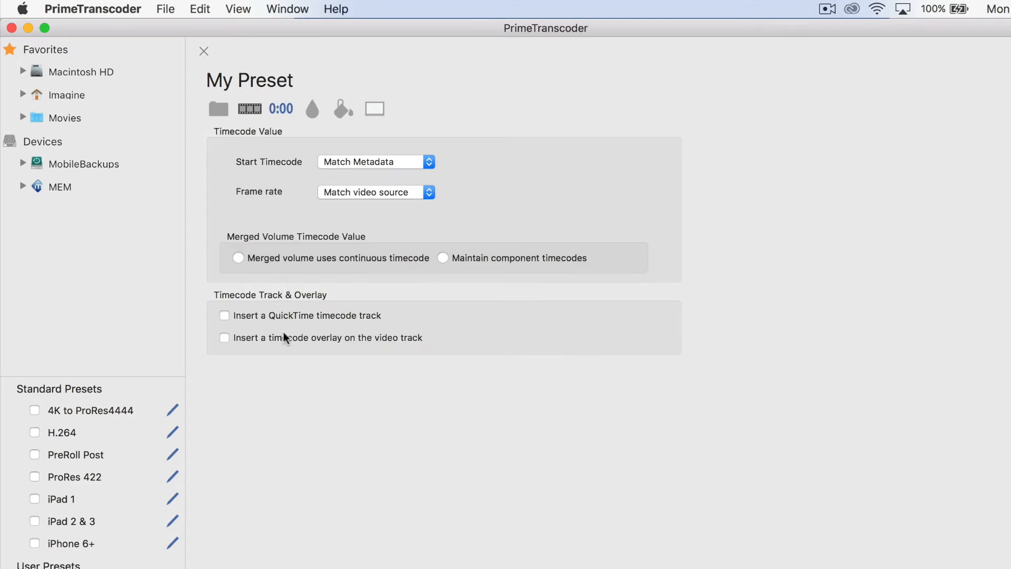
{"action": "left_click", "coordinate": [224, 337]}
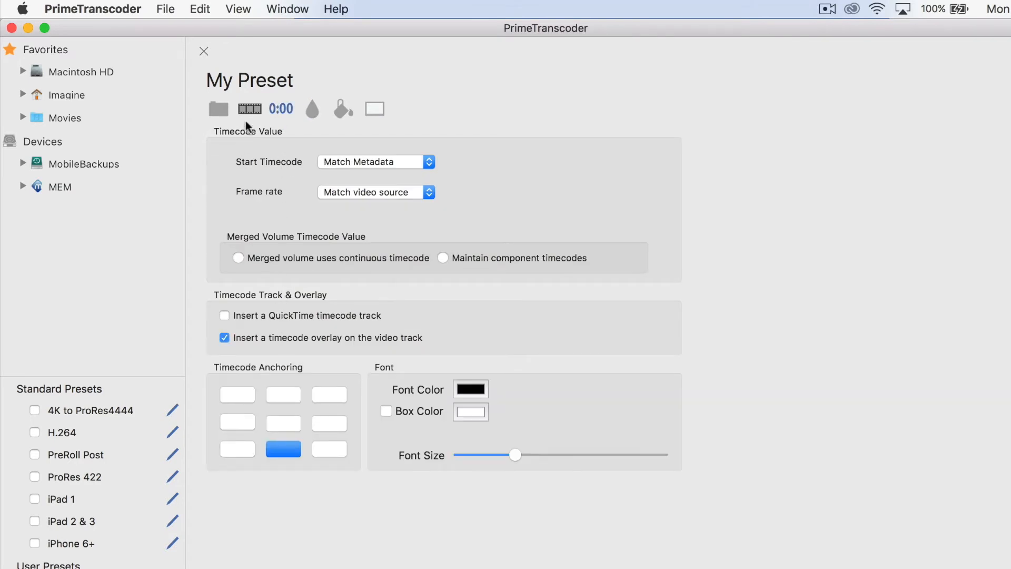
{"action": "left_click", "coordinate": [249, 109]}
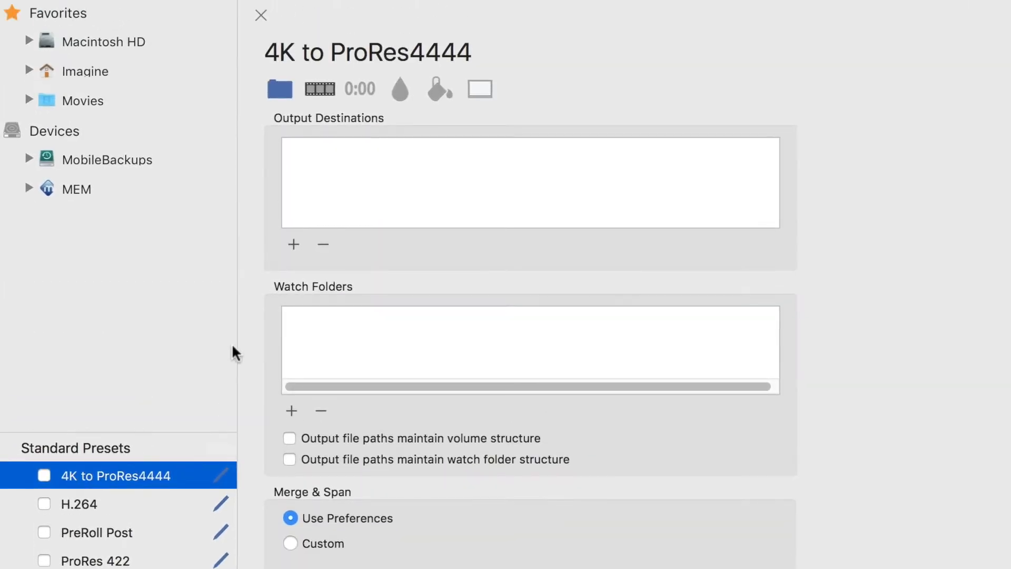
{"action": "mouse_move", "coordinate": [479, 88]}
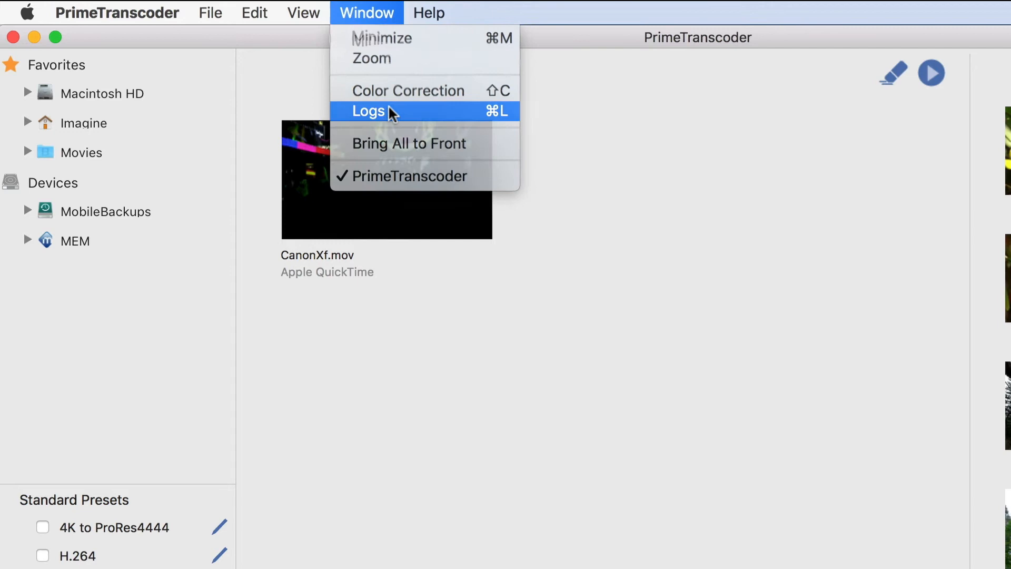
{"action": "left_click", "coordinate": [368, 110]}
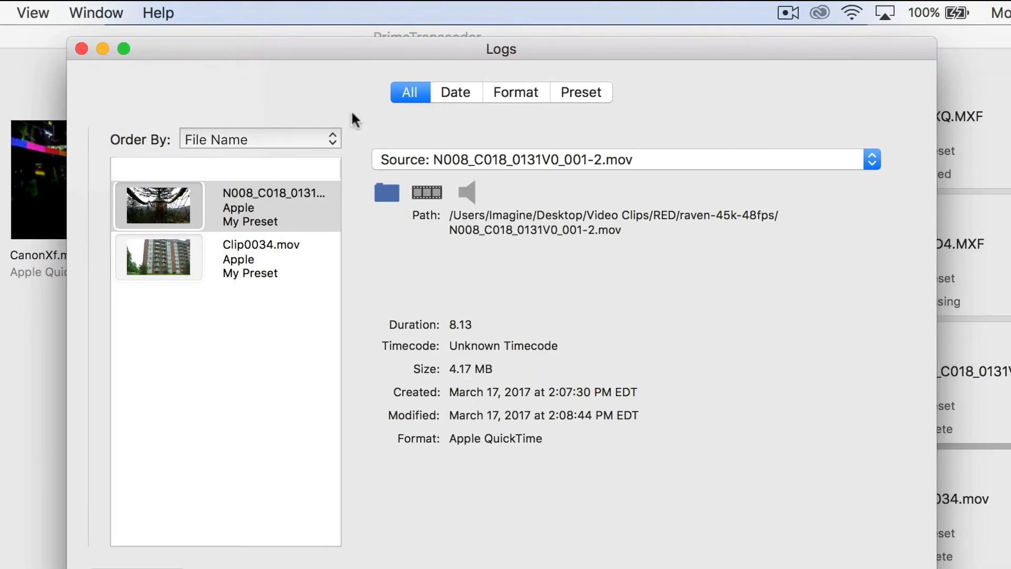
{"action": "left_click", "coordinate": [579, 92]}
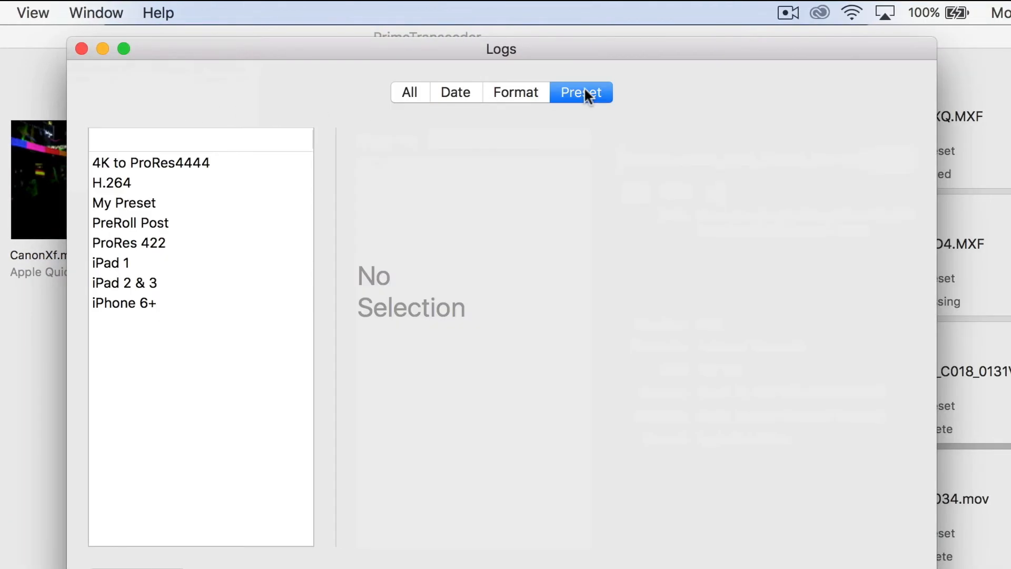
{"action": "left_click", "coordinate": [125, 202]}
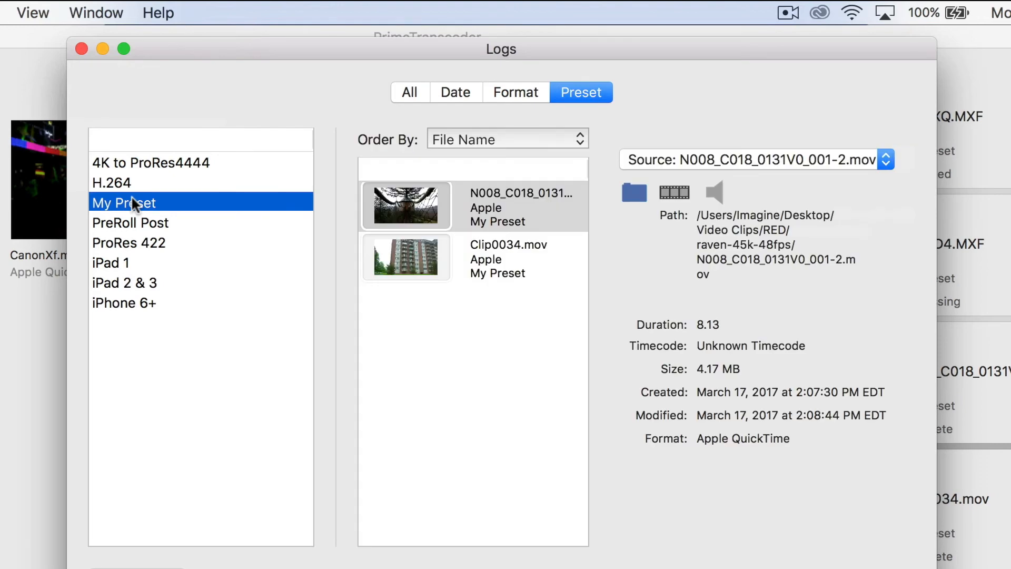
{"action": "left_click", "coordinate": [81, 49]}
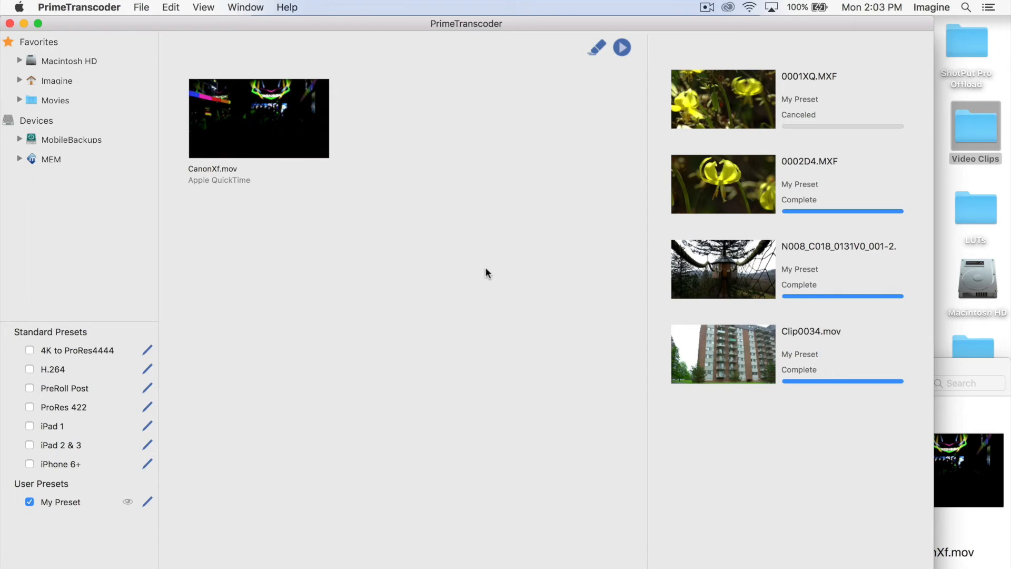
View the Details of the CanonXf.mov clip from its context menu
{"action": "right_click", "coordinate": [258, 118]}
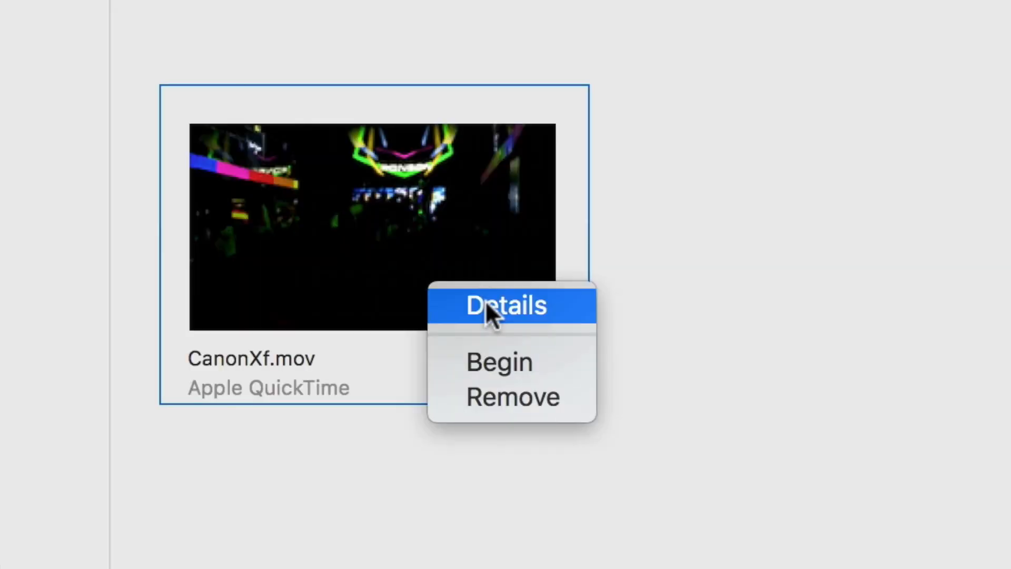
{"action": "left_click", "coordinate": [507, 306]}
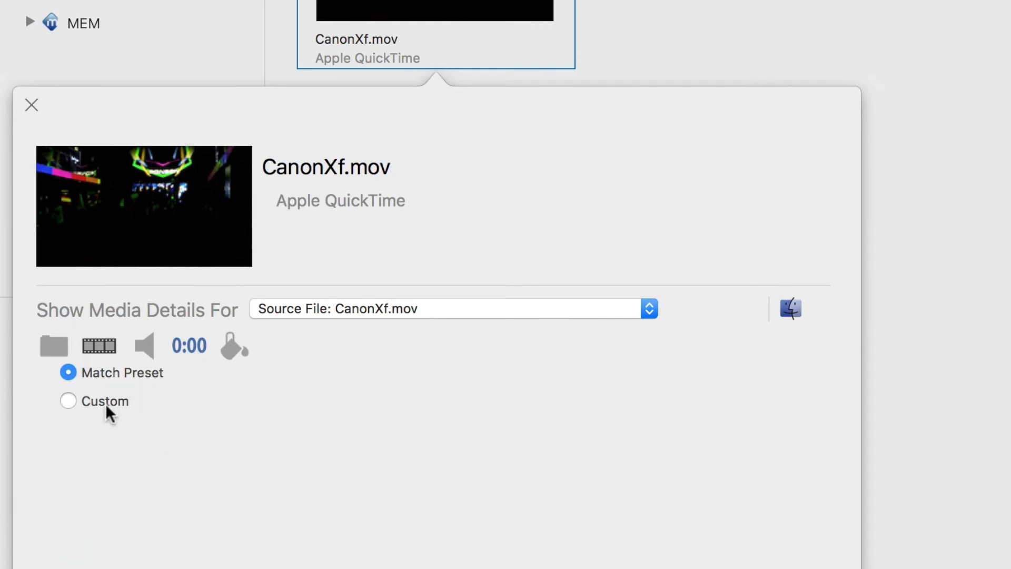
{"action": "left_click", "coordinate": [67, 400]}
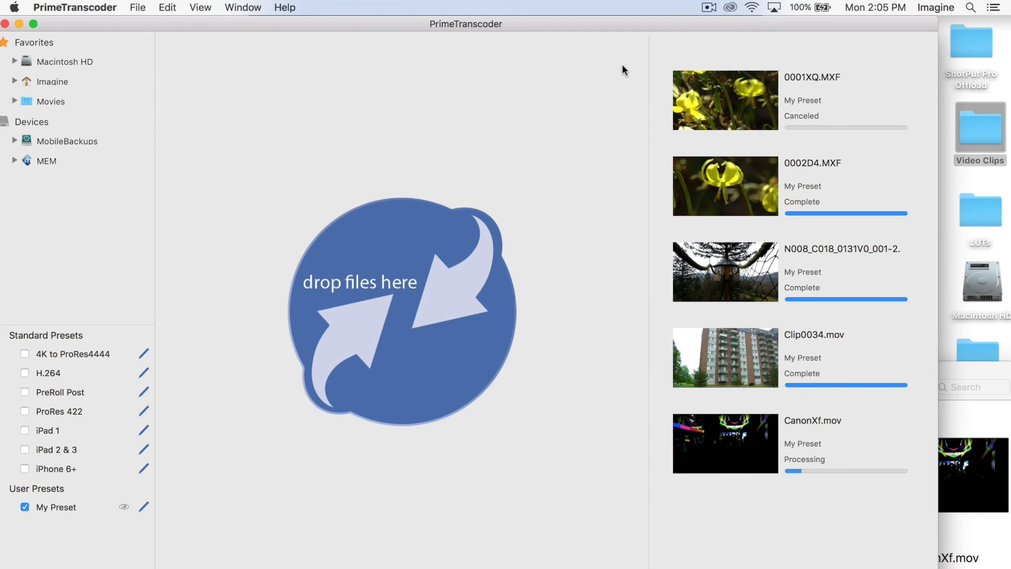
{"action": "mouse_move", "coordinate": [599, 407]}
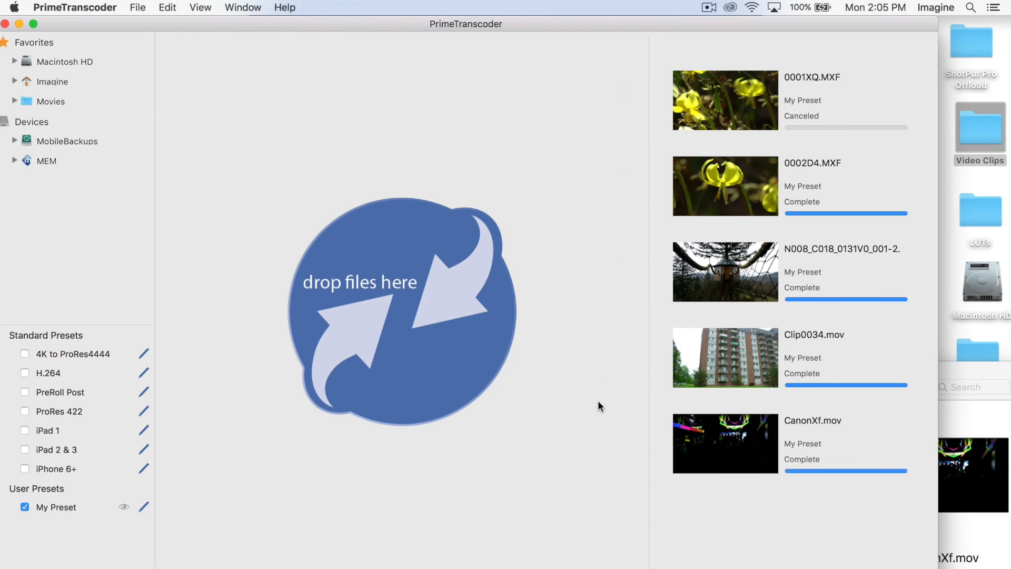